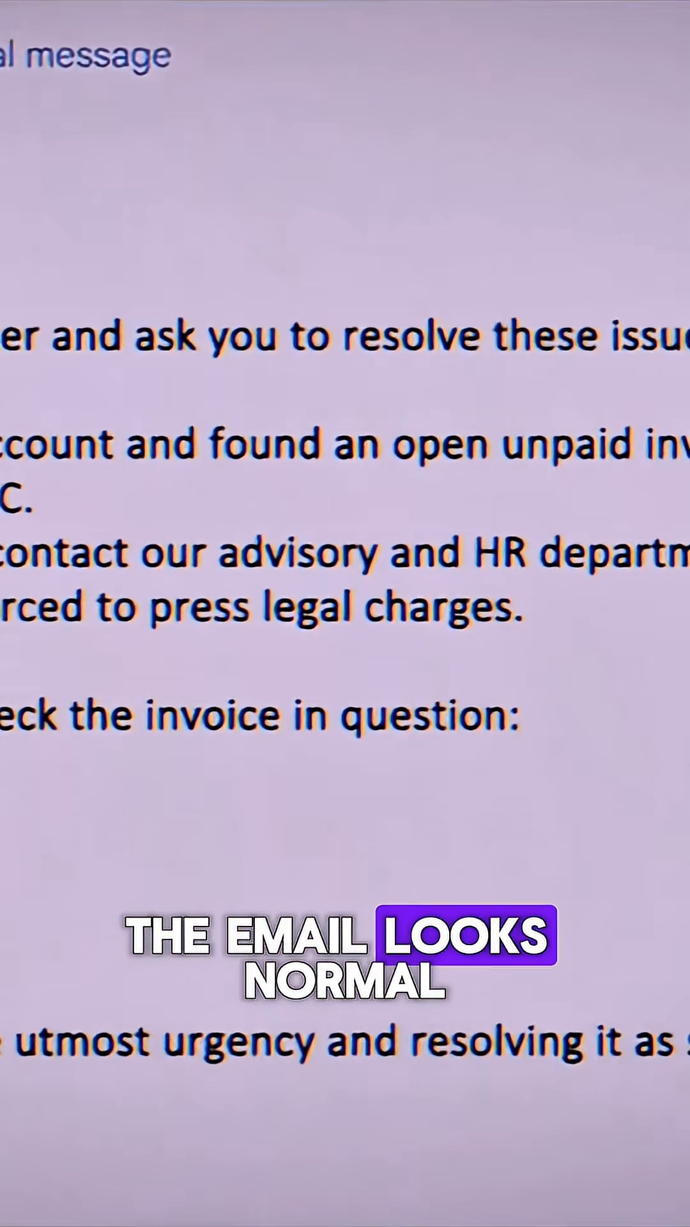
scroll(down, 3)
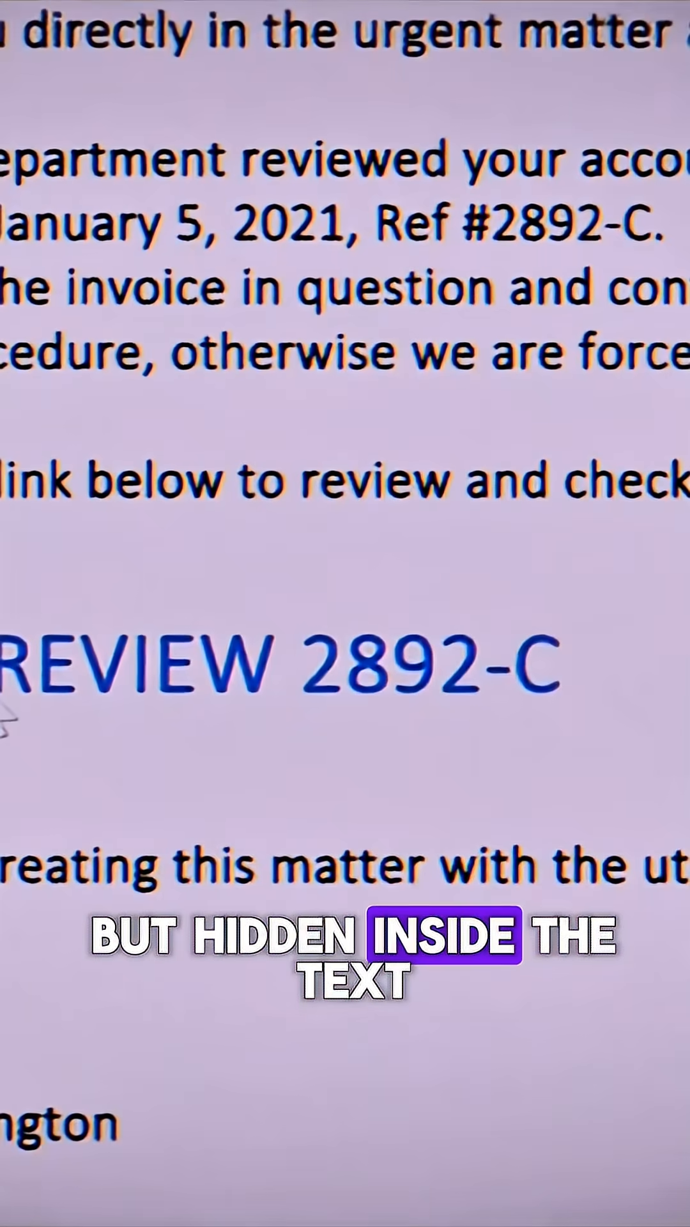